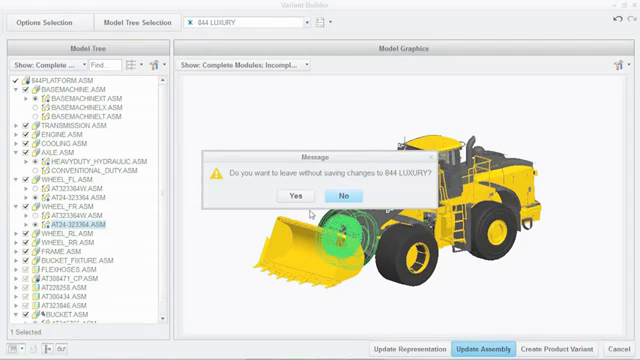
- Dismiss the unsaved luxury-configuration prompt and bring up BUCKET.ASM in its own window
click(294, 196)
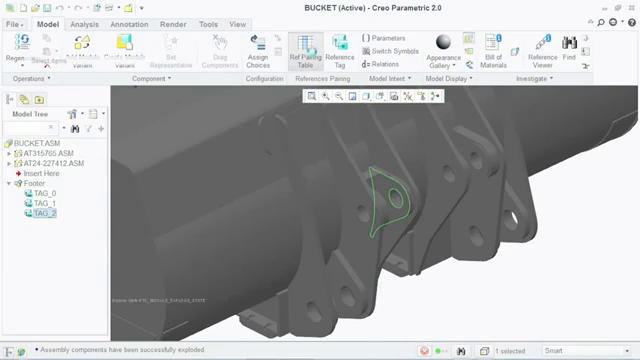
- Close the BUCKET.ASM window so BMPLATFORM.ASM becomes the active assembly again
click(292, 52)
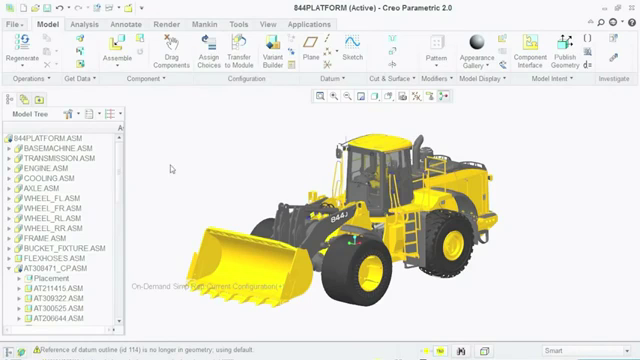
- Assign the base machine option choices to BMPLATFORM.ASM's modules and confirm with OK
click(12, 148)
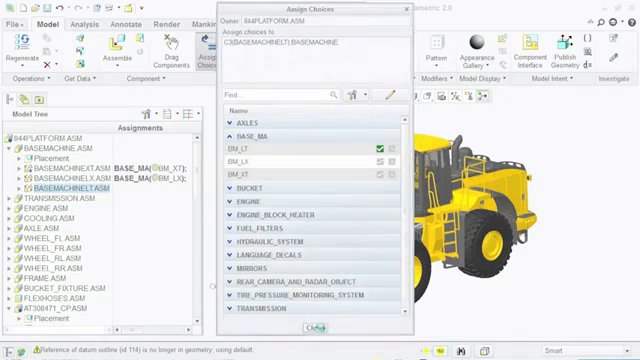
click(314, 328)
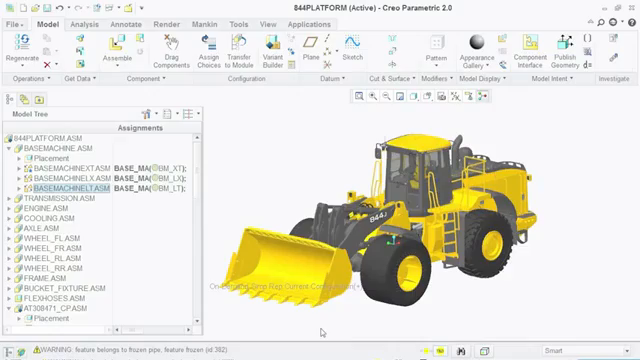